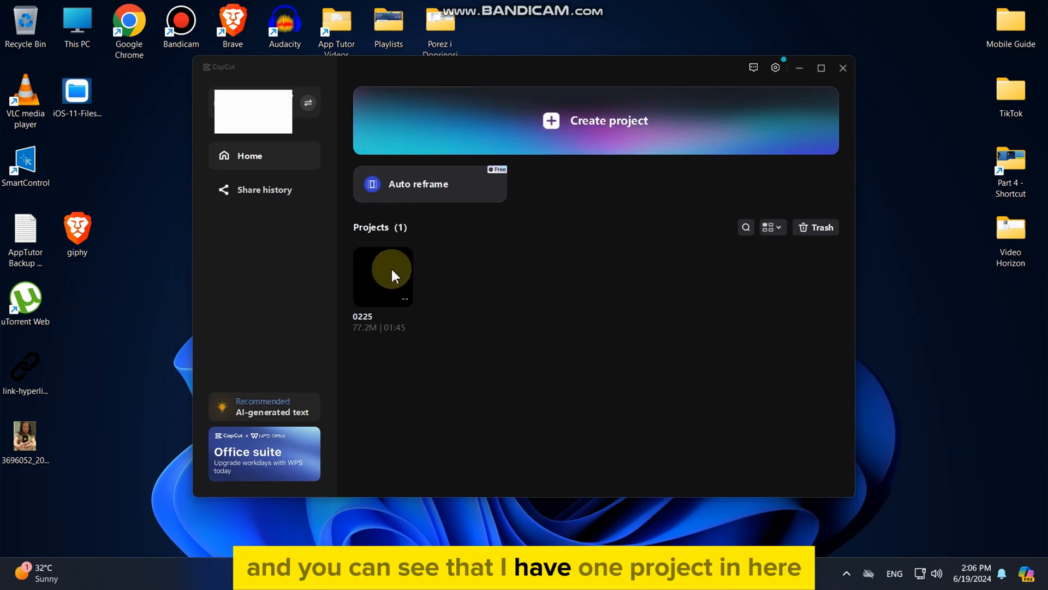
- Load the 0225 project into the editor with its Details panel visible
right_click(383, 276)
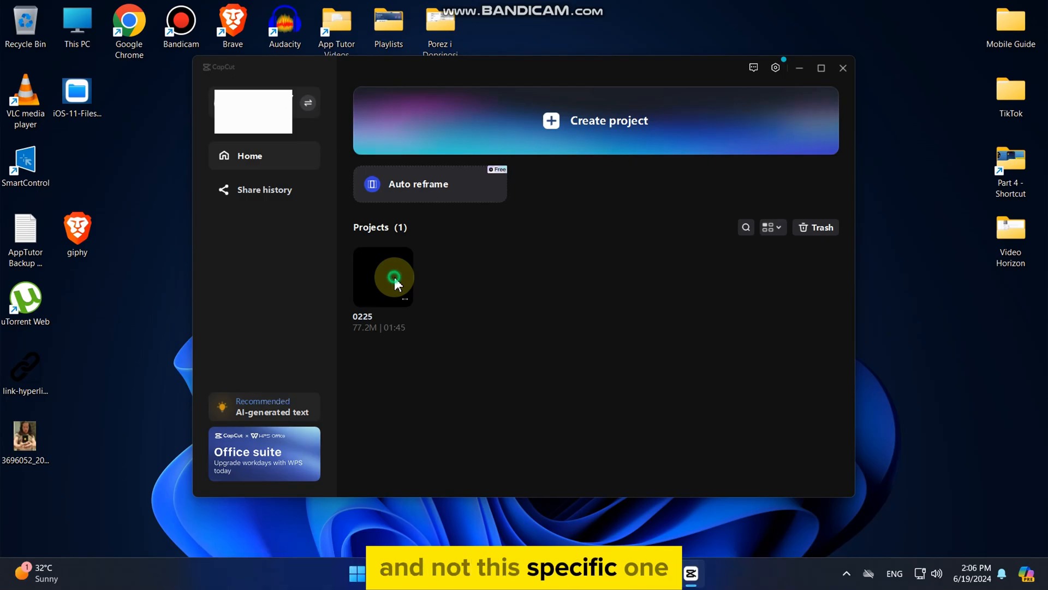
left_click(842, 68)
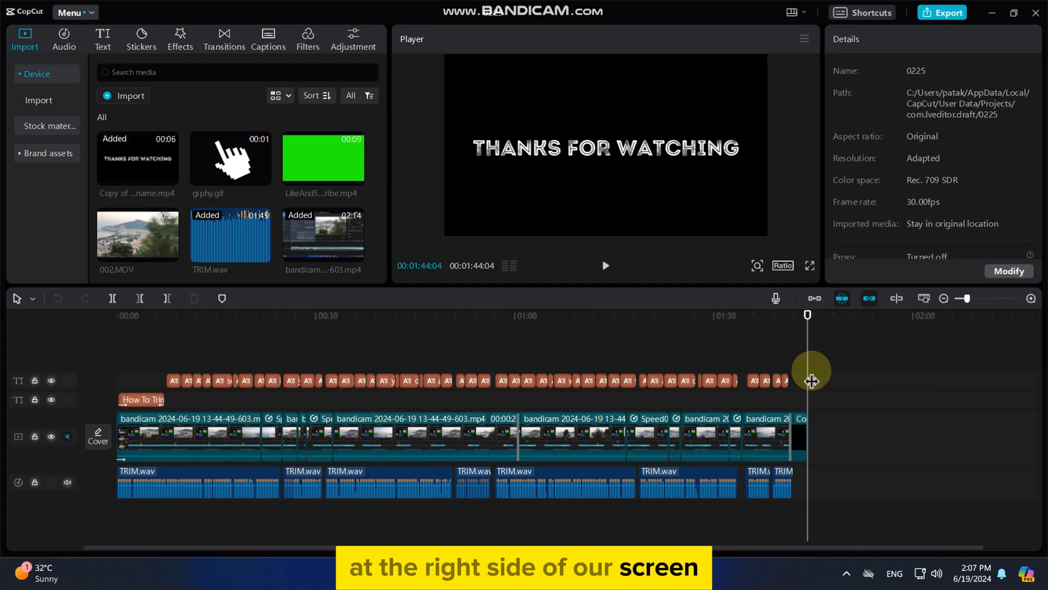
mouse_move(856, 66)
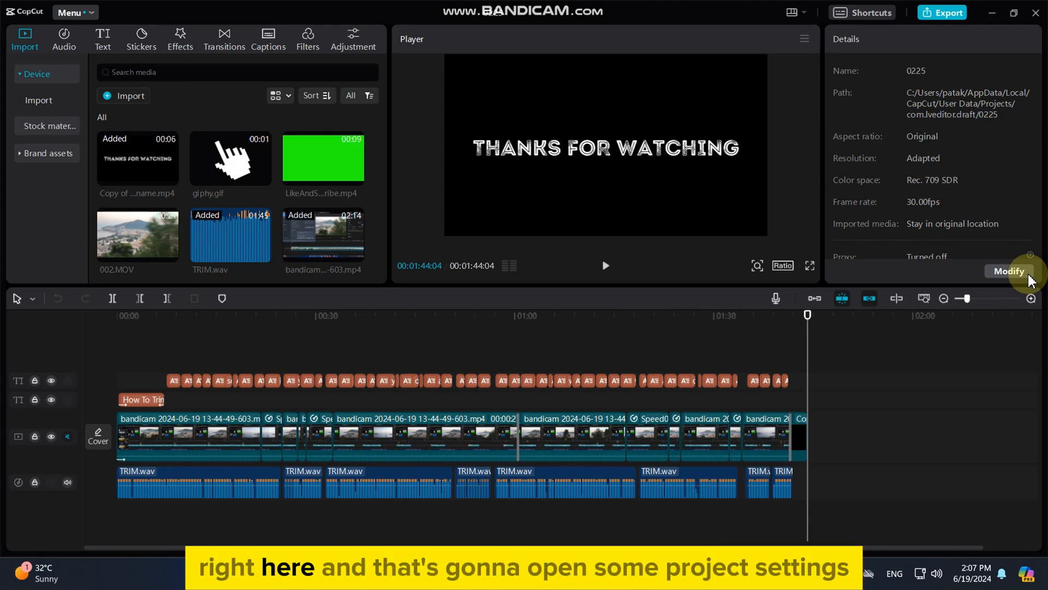
- Modify project settings to 'Copy media to project' under Imported media and save
left_click(1009, 270)
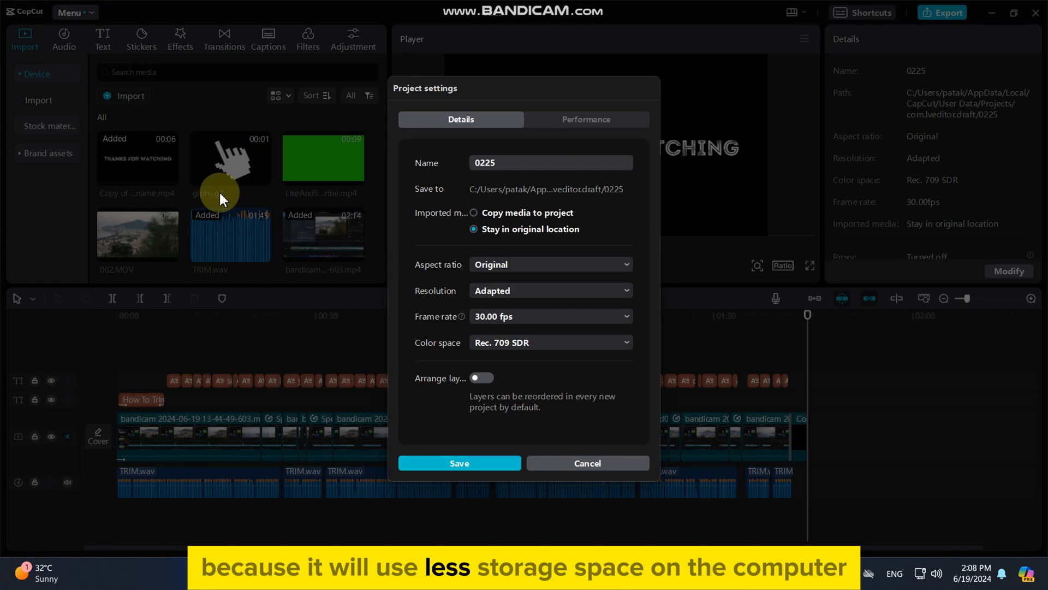
mouse_move(367, 199)
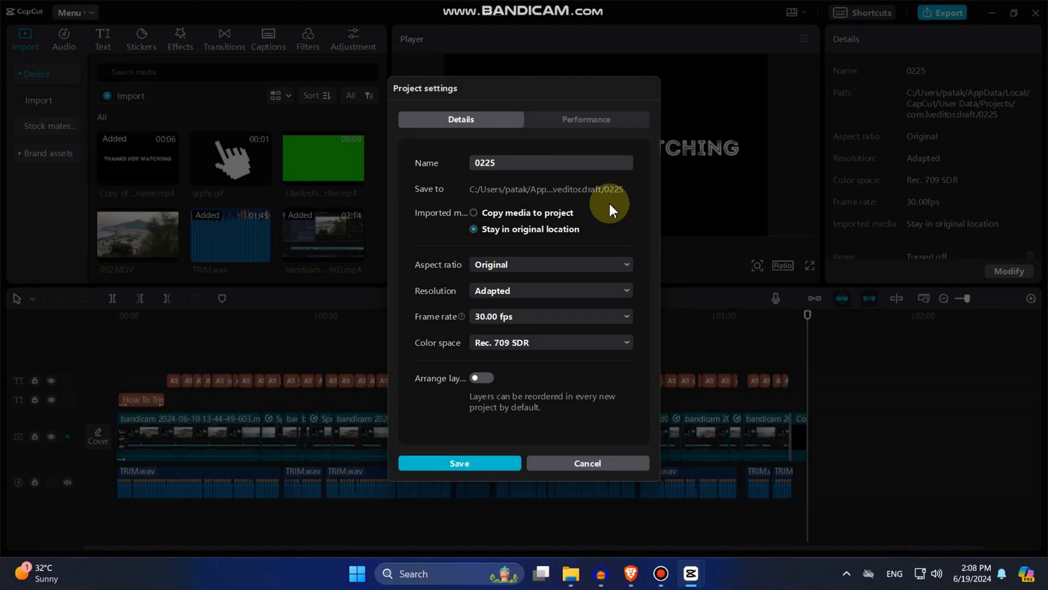
left_click(473, 213)
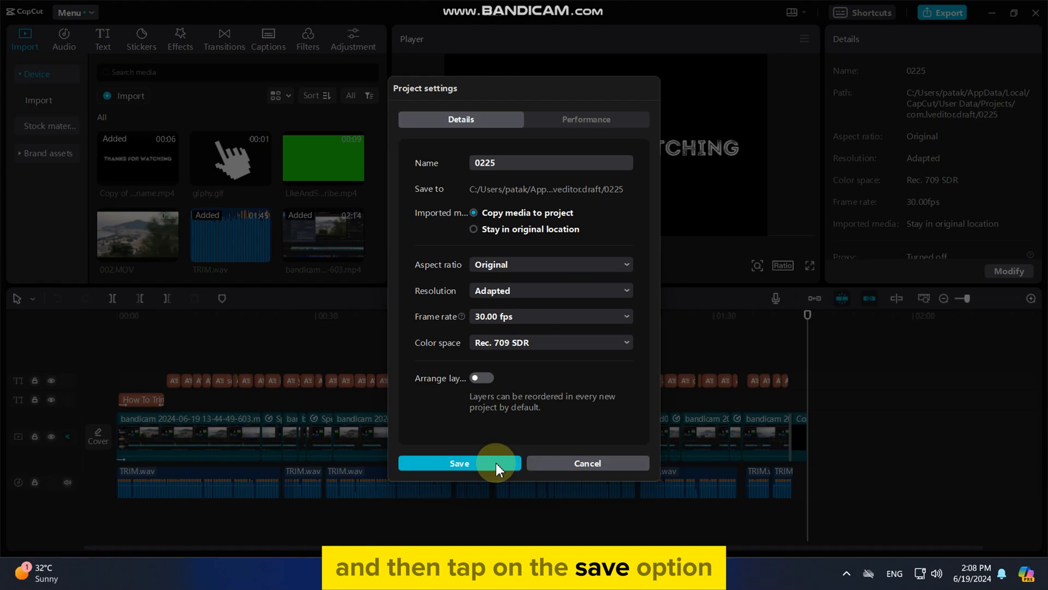
left_click(458, 463)
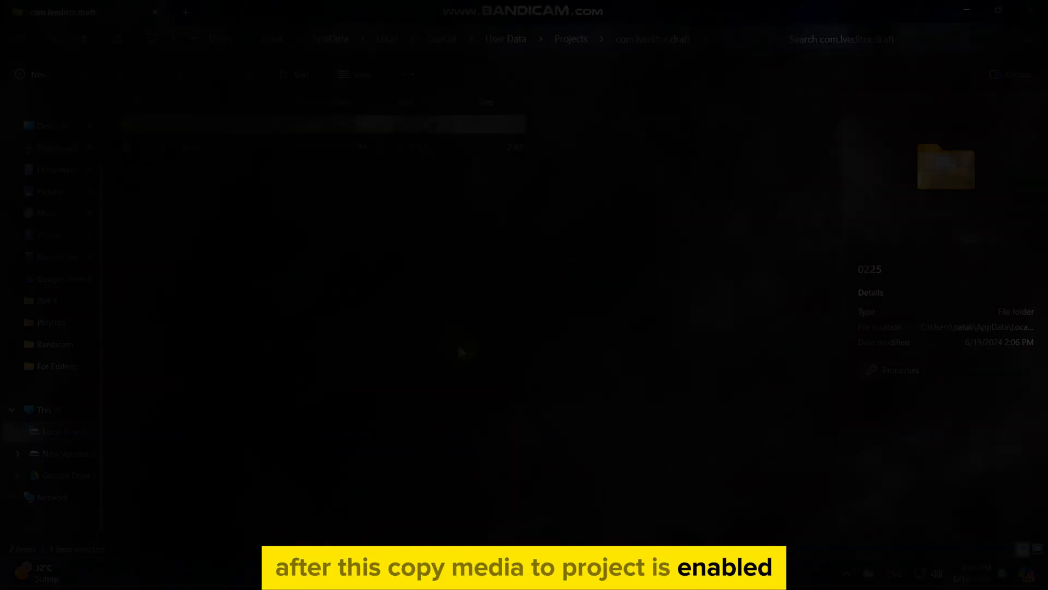
- Select the 0225 folder inside AppData\Local\CapCut\User Data\Projects\com.lveditor.draft
right_click(144, 125)
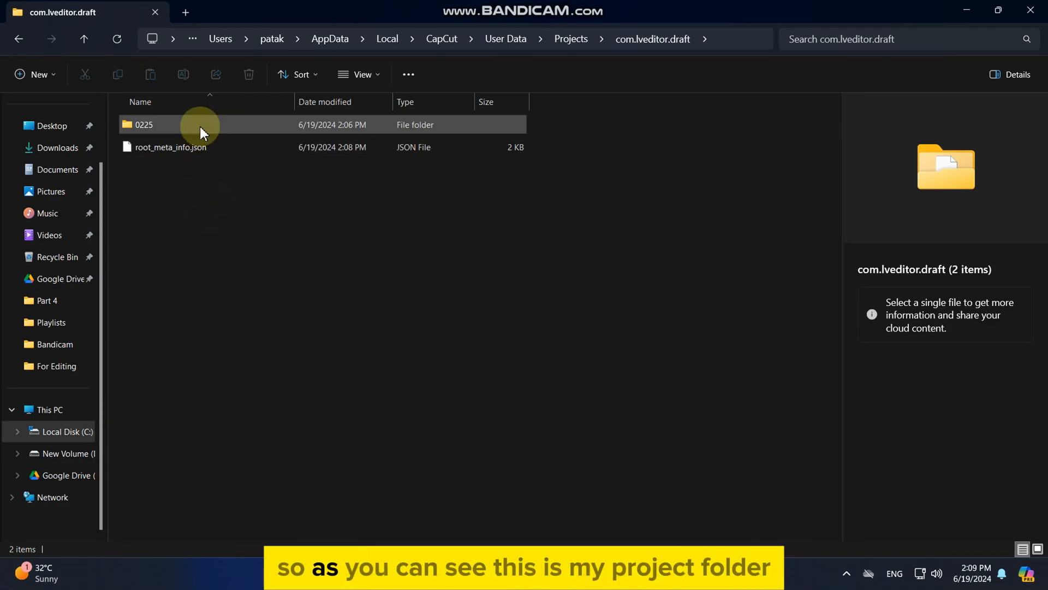
left_click(143, 124)
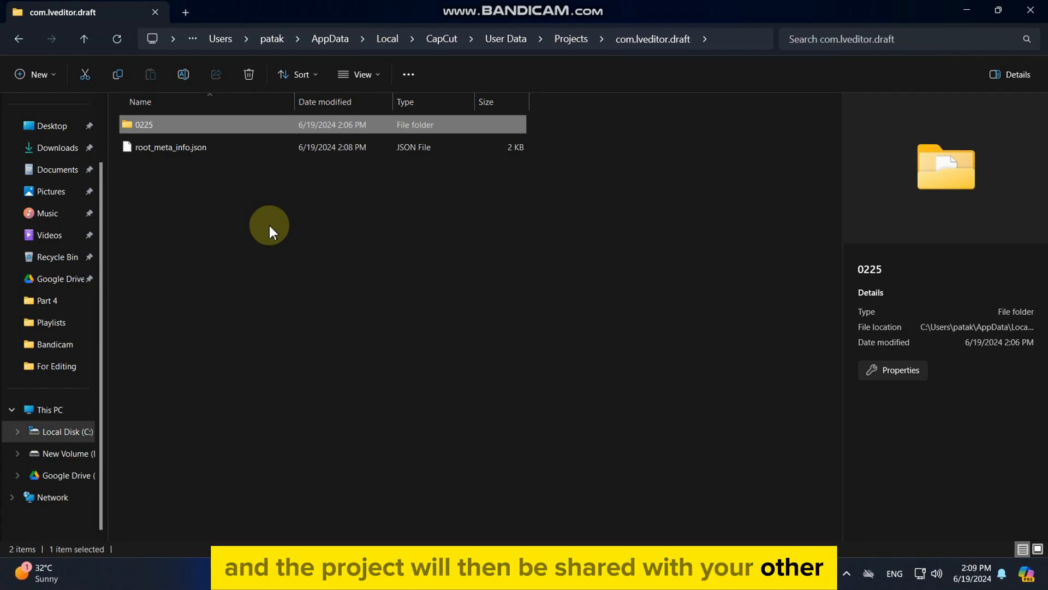
mouse_move(224, 141)
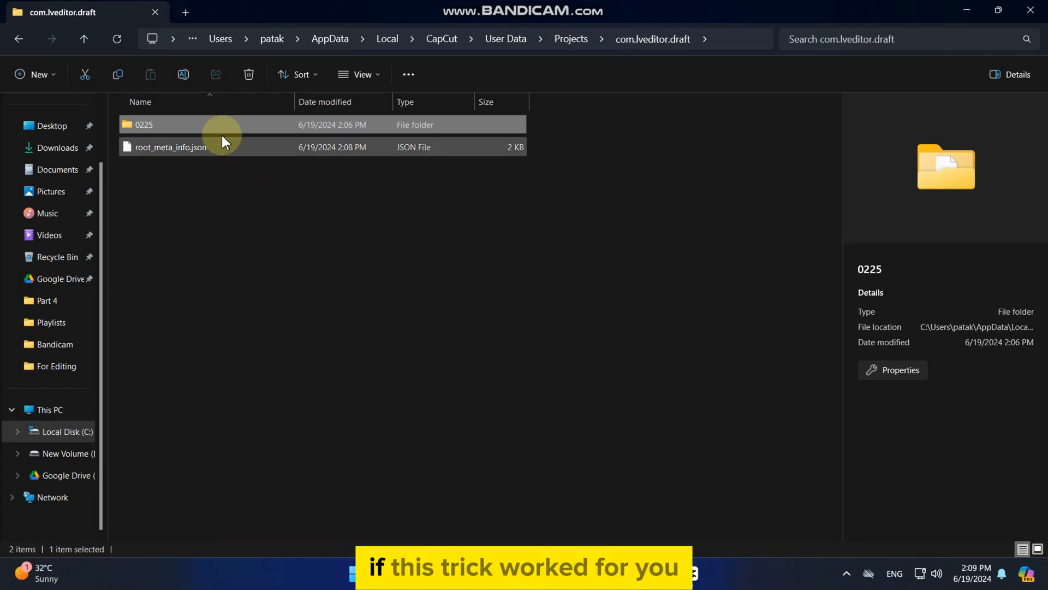